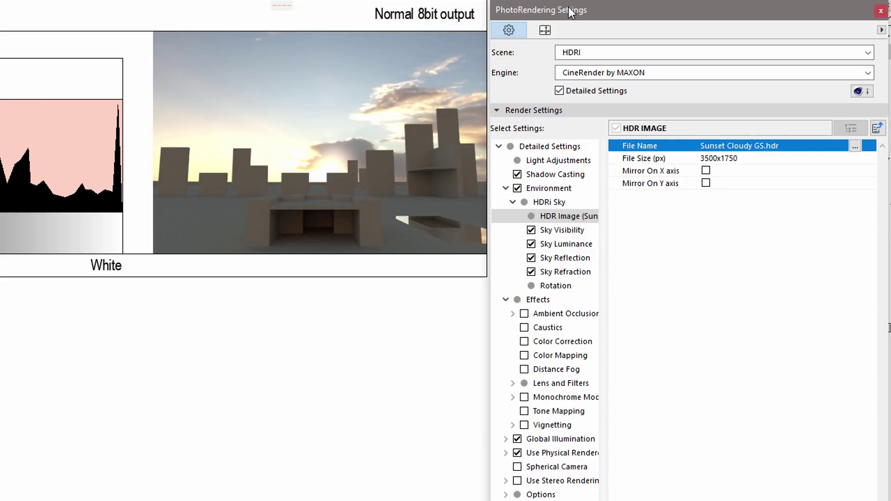
mouse_move(570, 96)
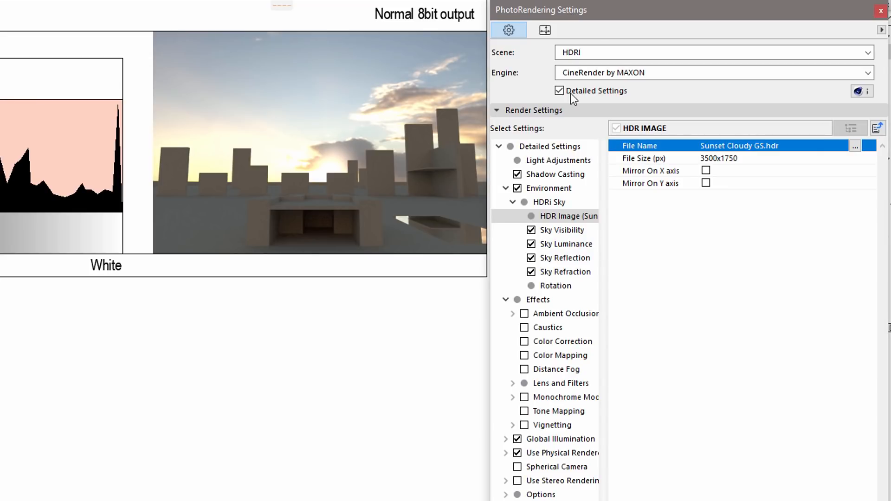
mouse_move(568, 216)
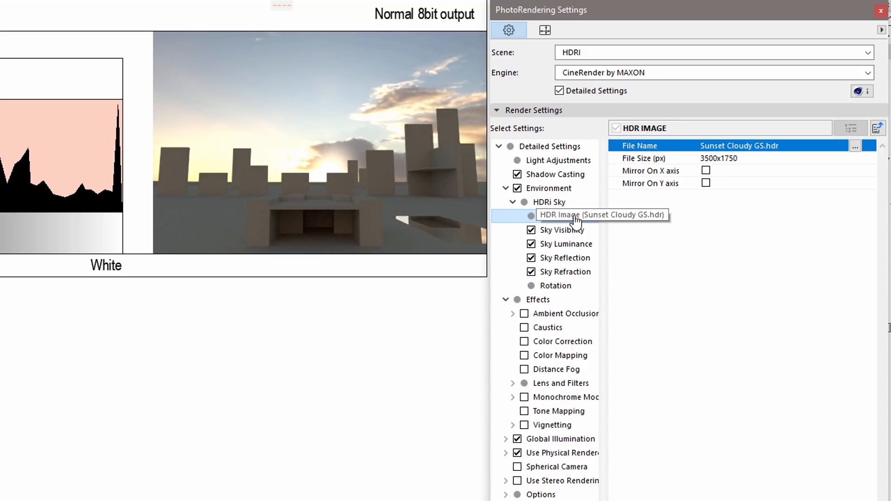
mouse_move(572, 411)
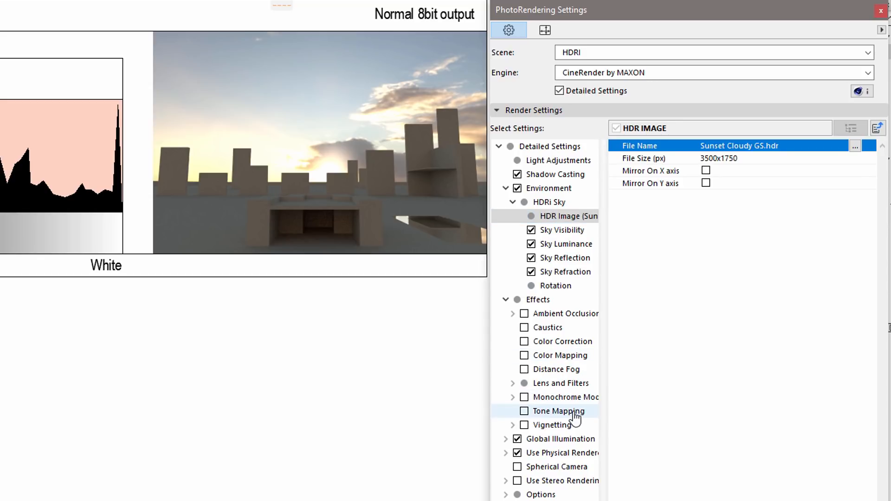
mouse_move(543, 418)
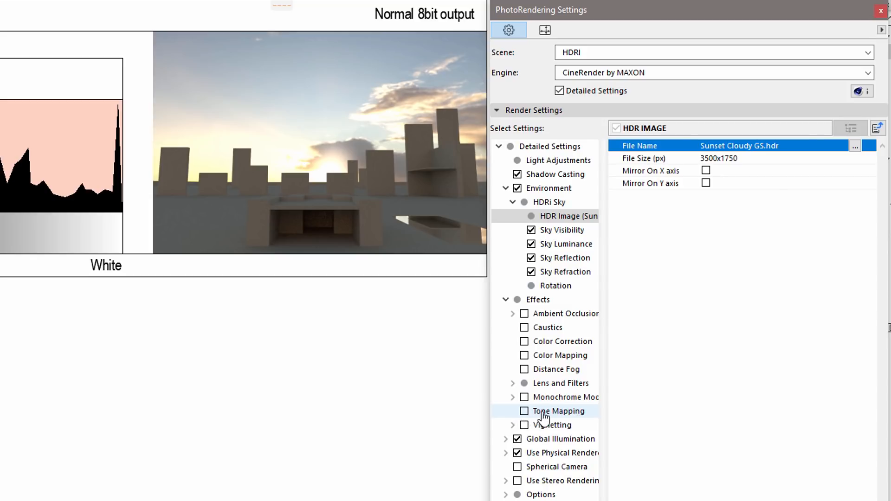
Enable Tone Mapping under Effects and list its available operators
left_click(557, 411)
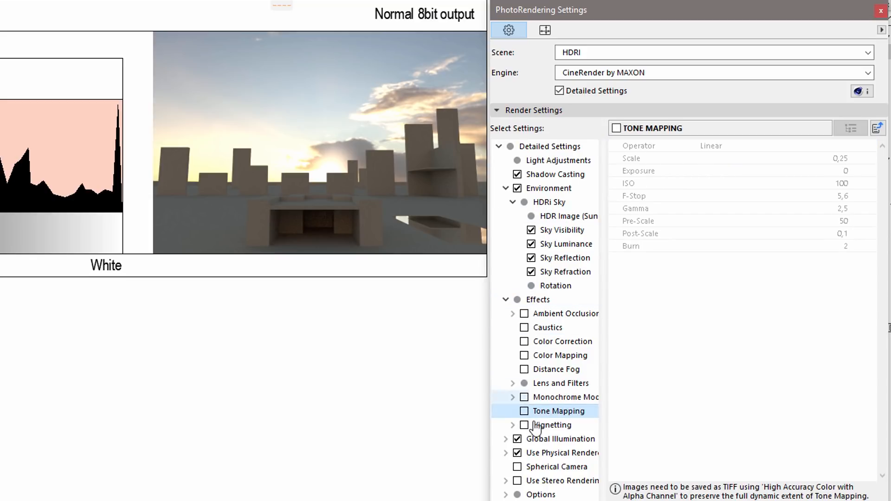
left_click(524, 411)
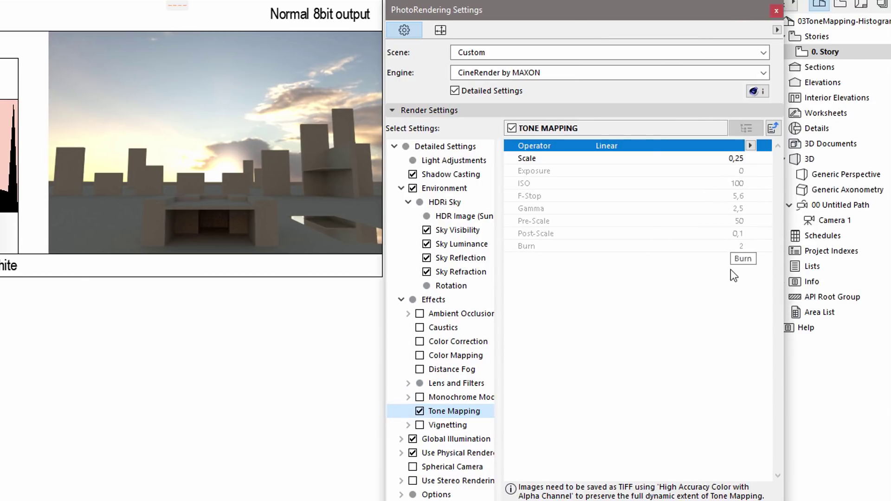
mouse_move(701, 155)
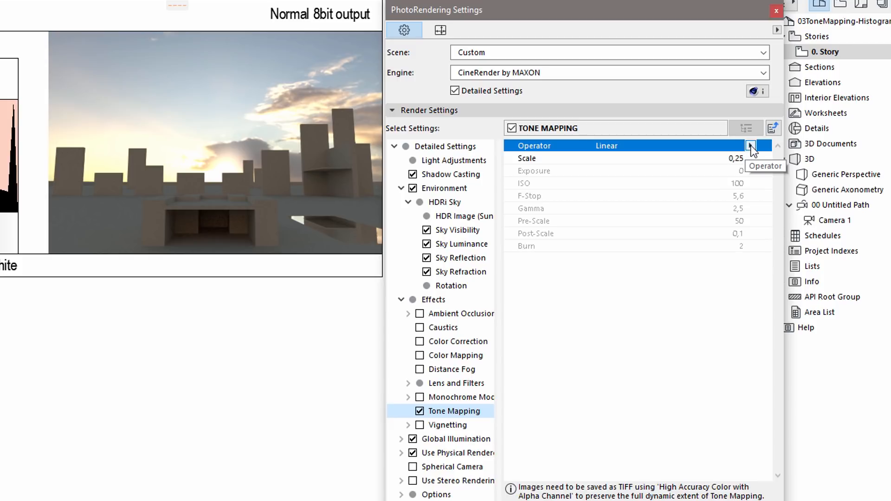
left_click(750, 145)
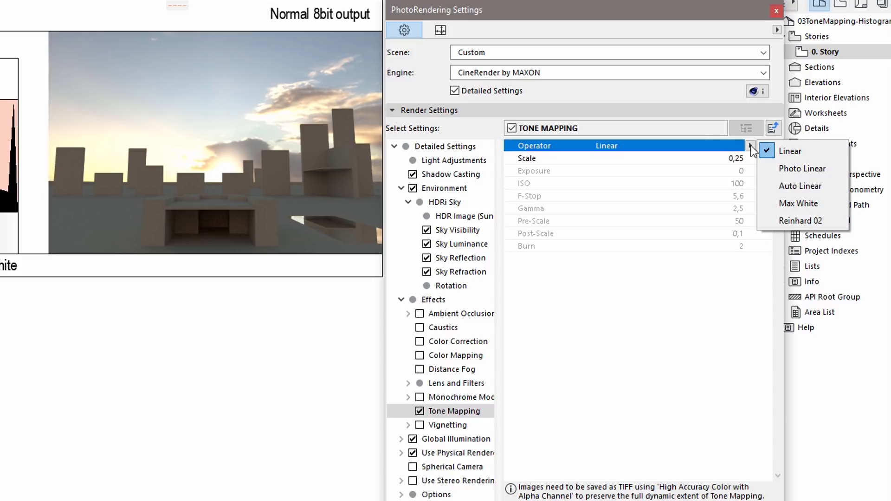
mouse_move(799, 203)
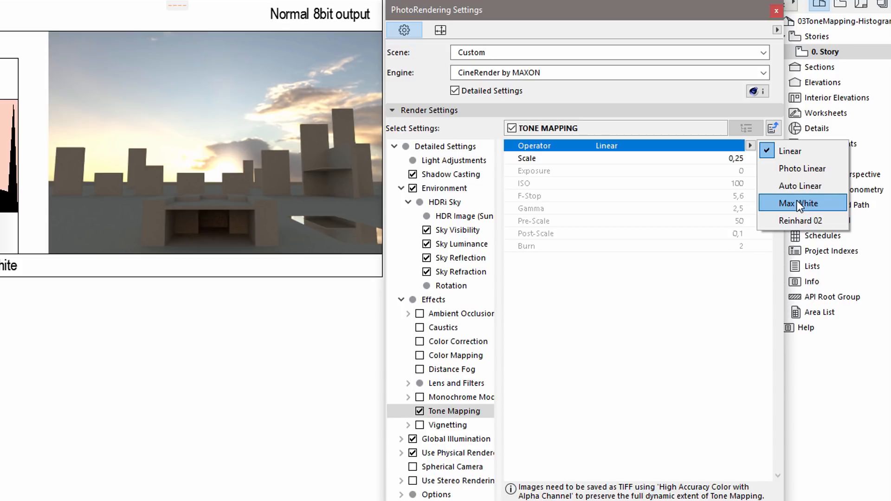
Choose the Max White operator and show the 01 Max white histogram comparison
left_click(799, 203)
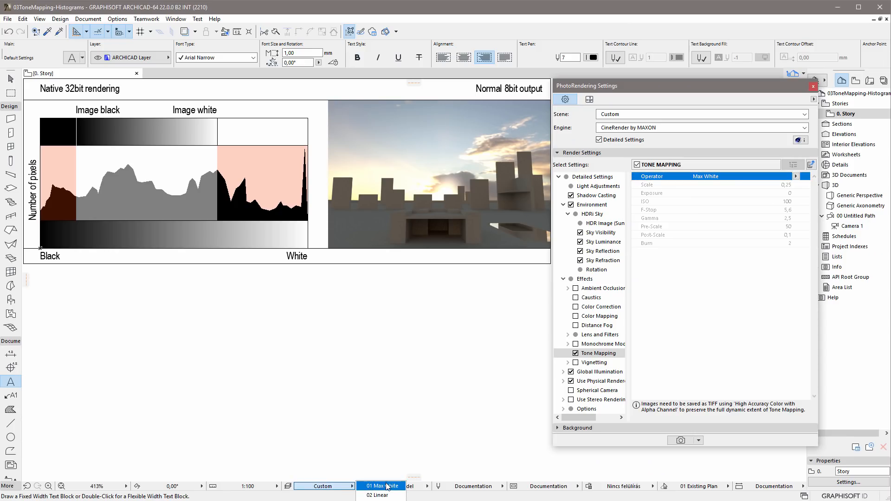
left_click(381, 485)
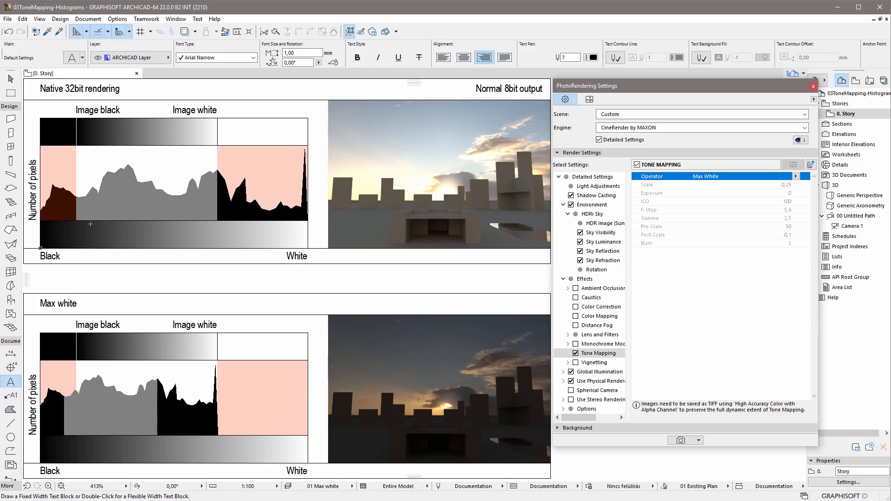
mouse_move(304, 211)
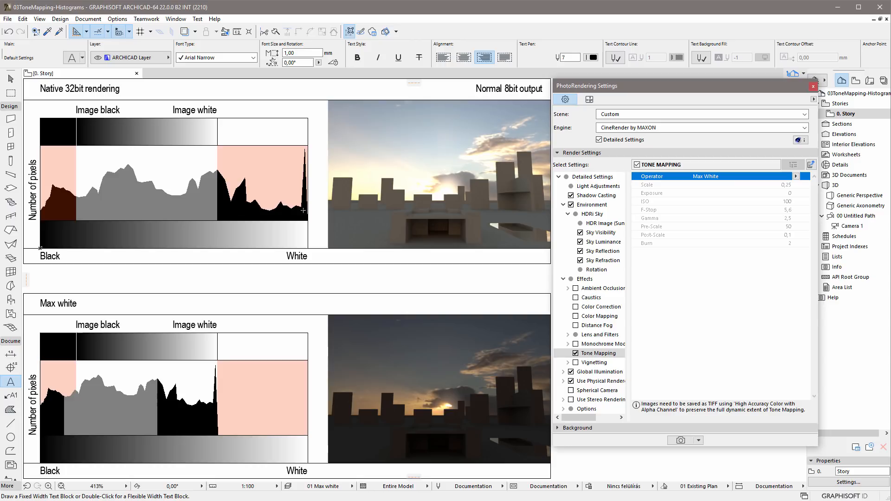
mouse_move(323, 234)
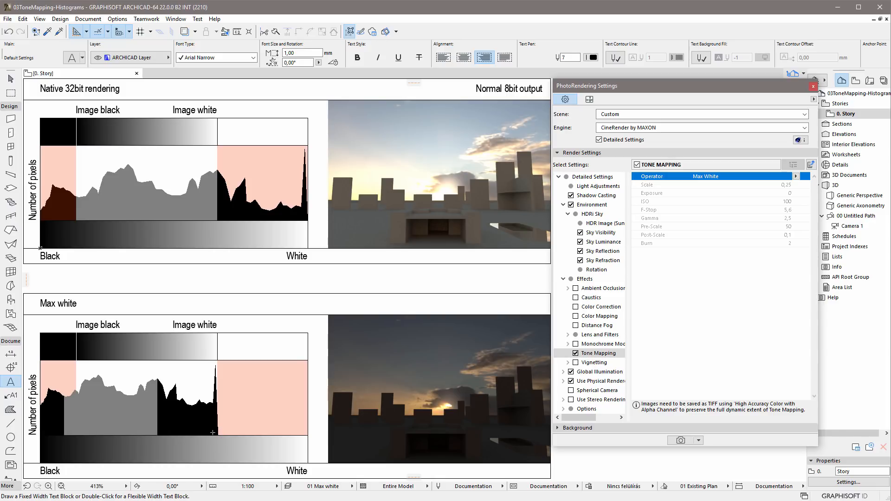
mouse_move(409, 379)
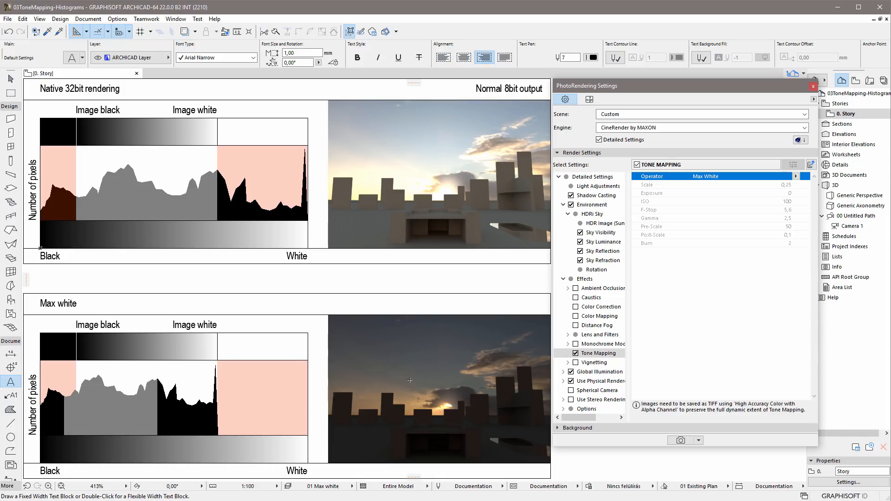
mouse_move(430, 400)
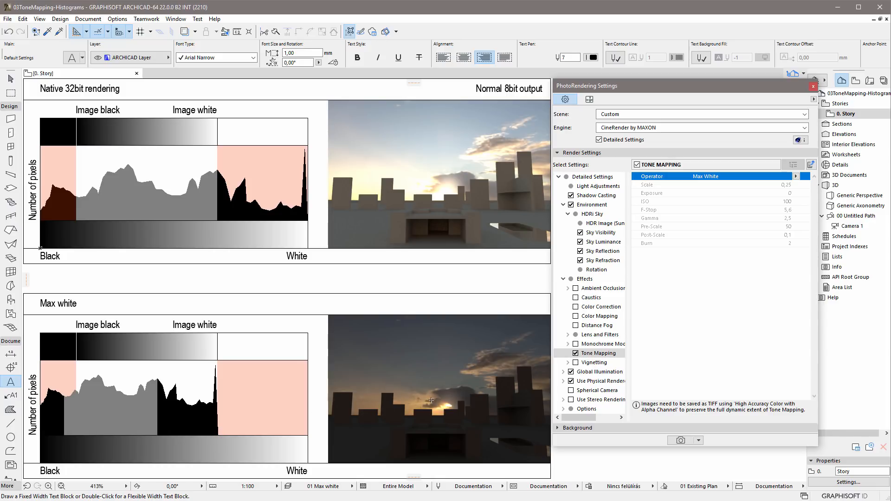
mouse_move(447, 406)
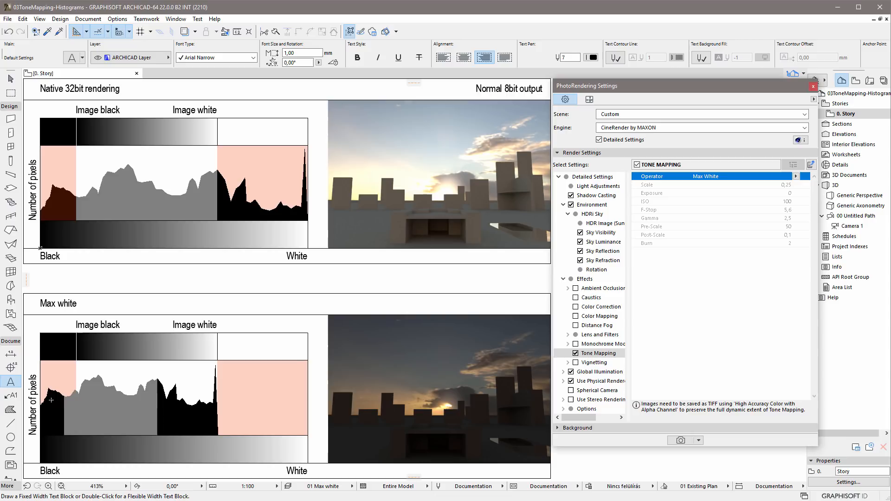
mouse_move(97, 392)
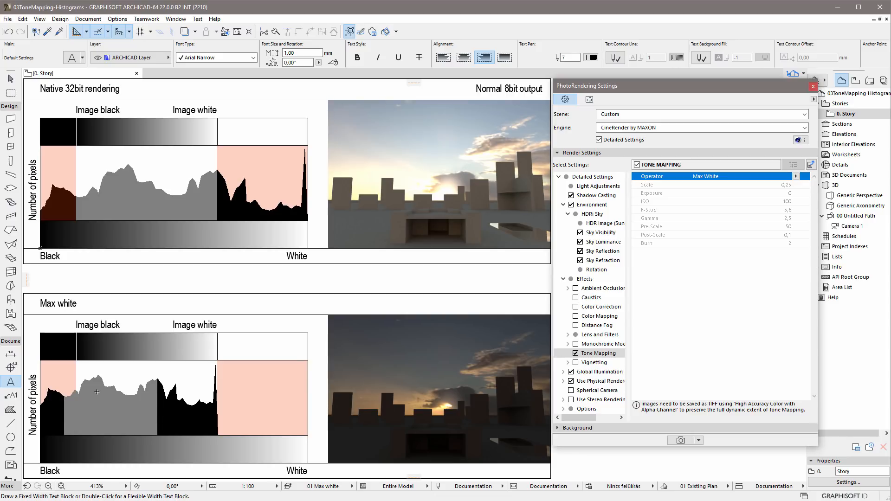
mouse_move(398, 454)
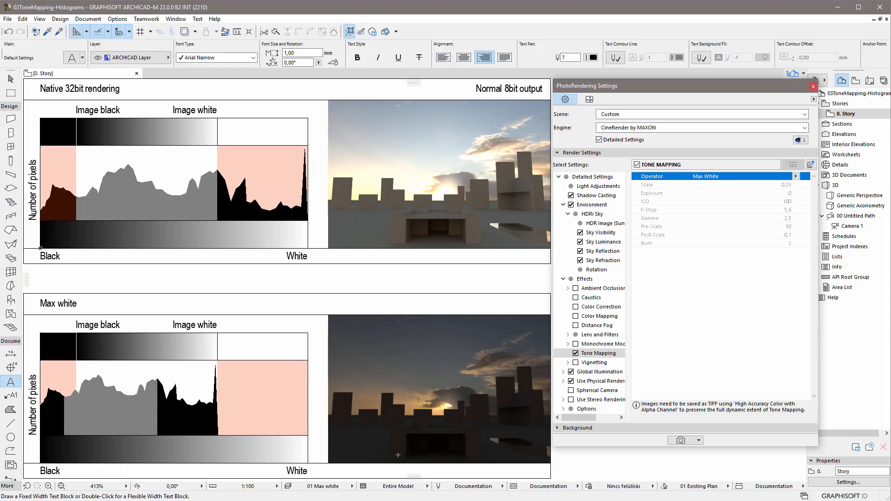
mouse_move(418, 379)
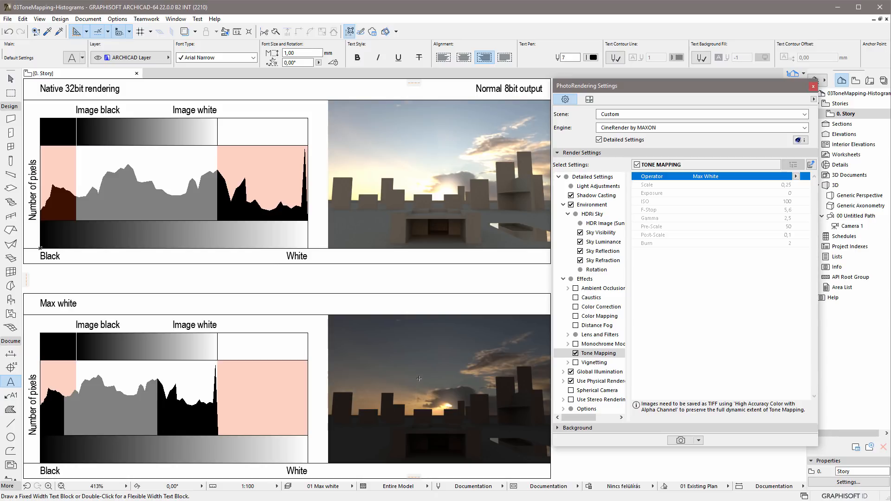
mouse_move(478, 426)
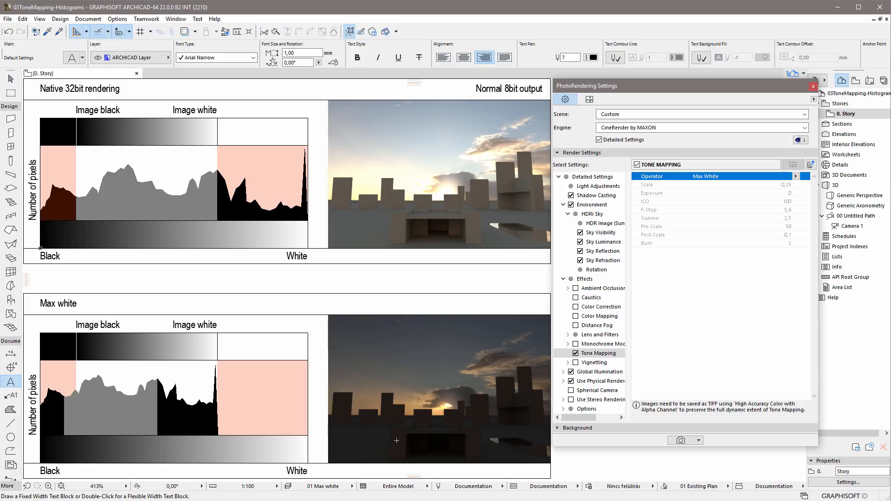
Show the Linear comparison drawing and set the operator to Linear with Scale 0,25
left_click(345, 485)
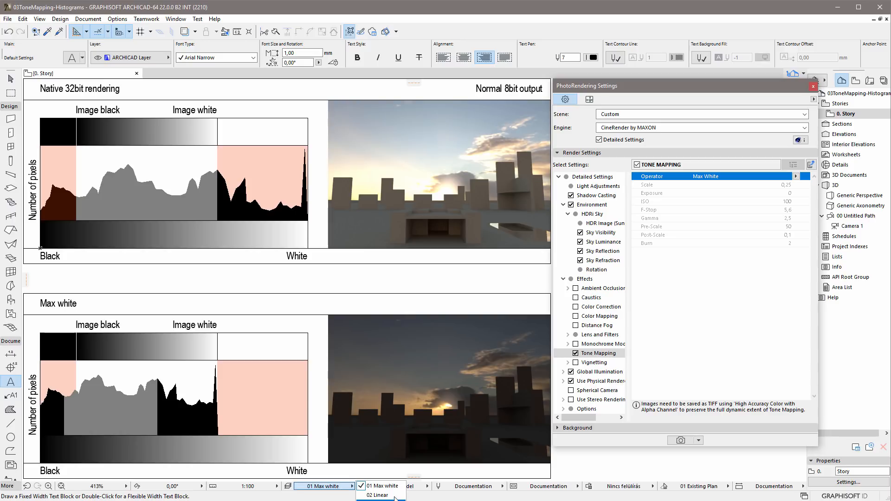
left_click(376, 495)
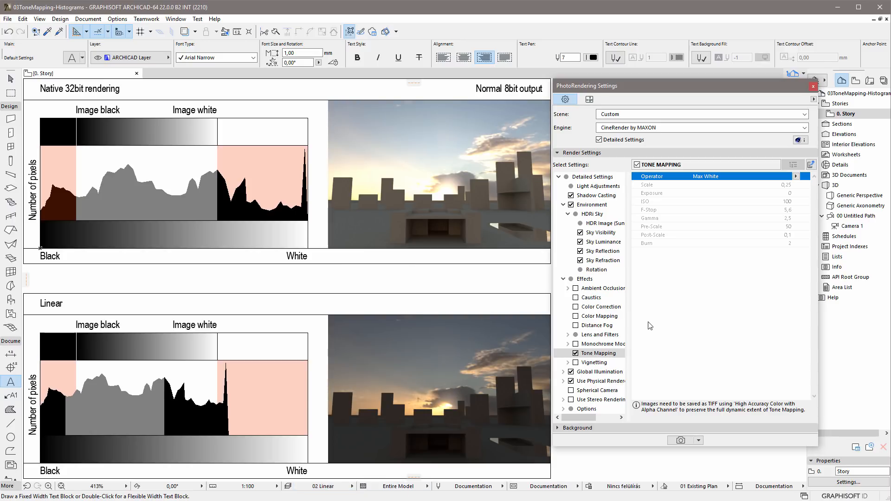
left_click(795, 176)
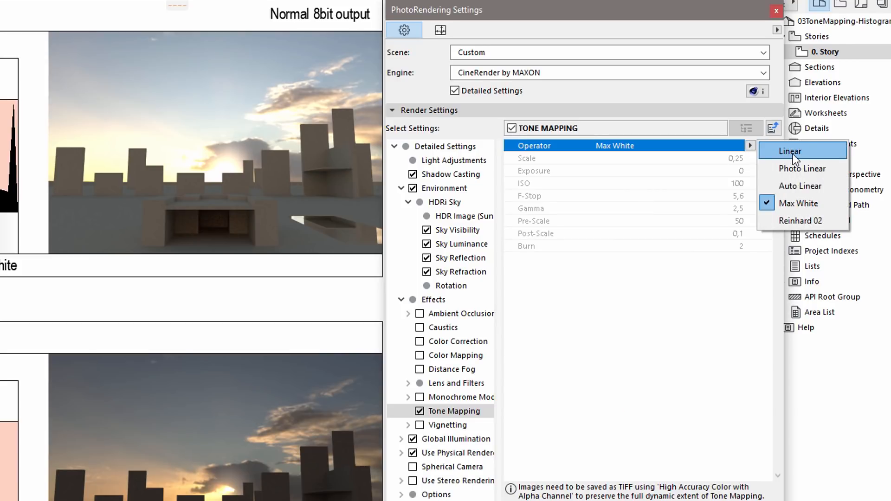
left_click(788, 150)
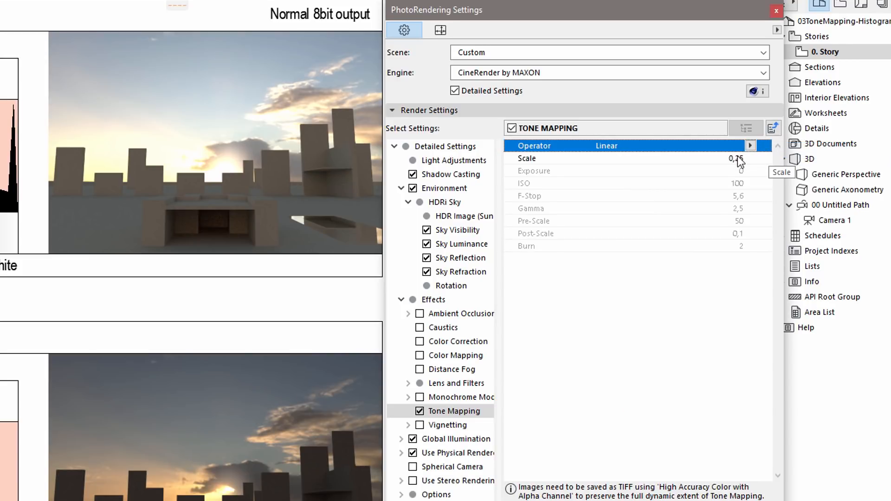
mouse_move(737, 163)
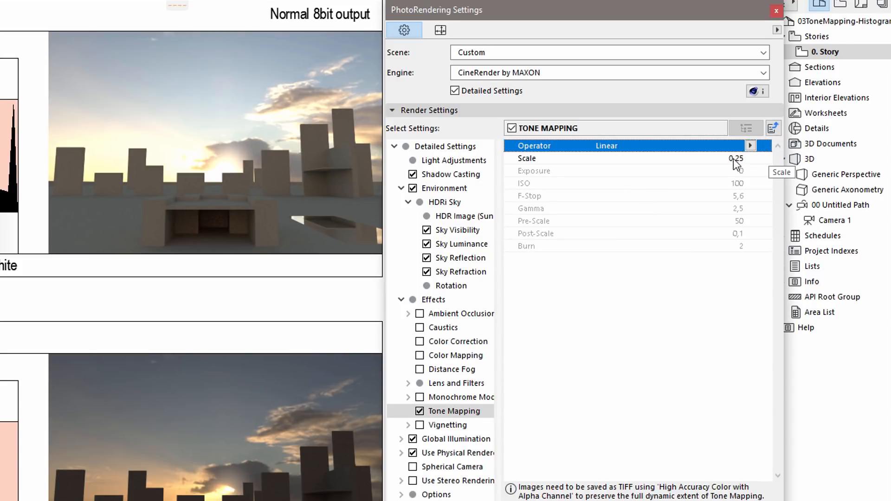
left_click(624, 158)
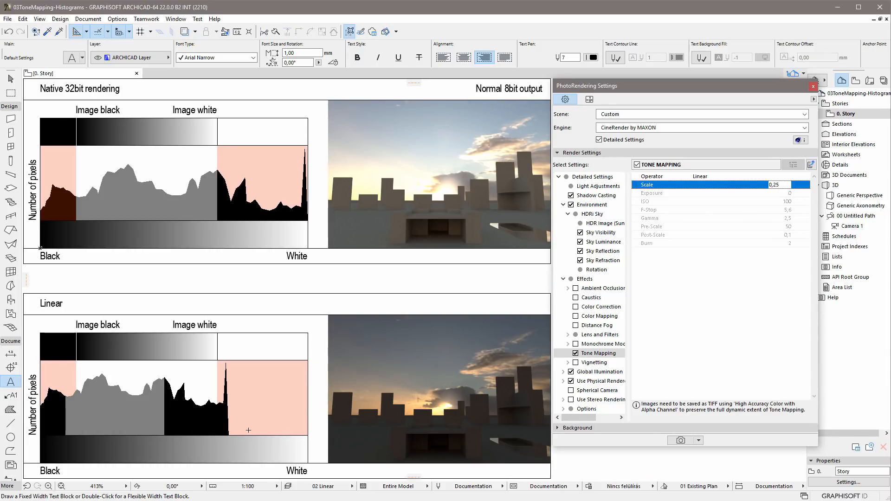
mouse_move(469, 363)
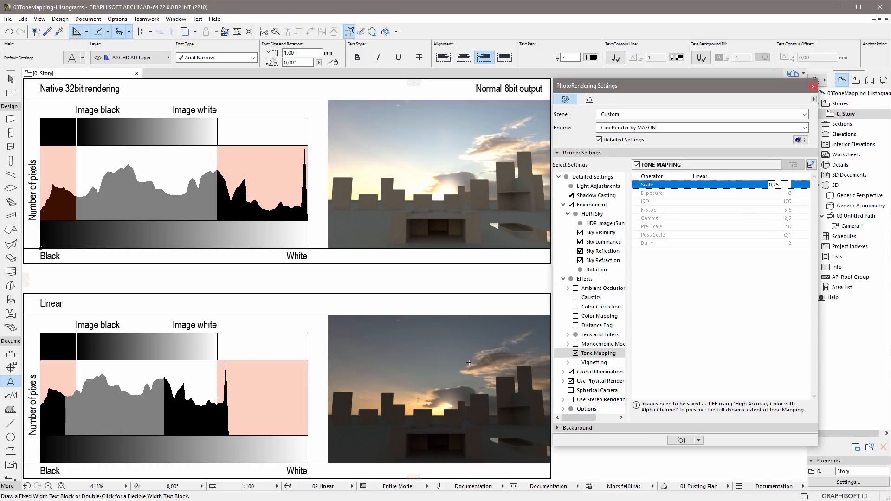
mouse_move(598, 287)
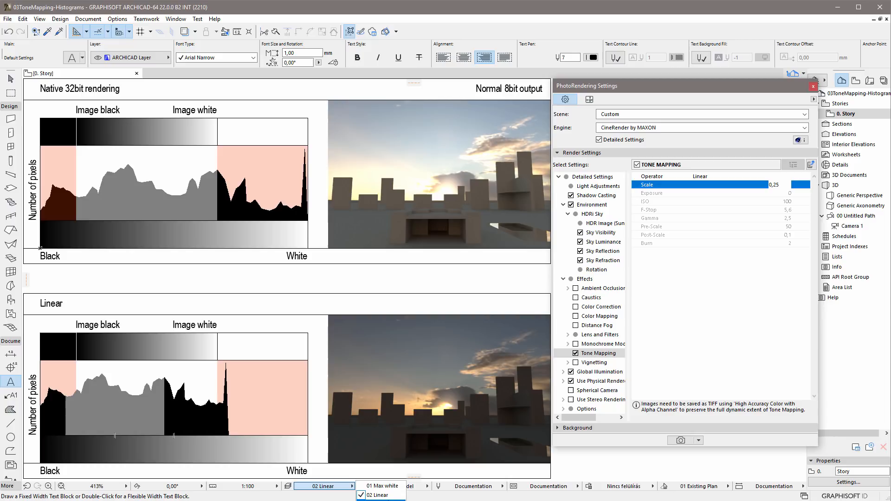
Set the operator to Auto Linear with Gamma 2,5 and show the Photo Linear comparison
left_click(381, 485)
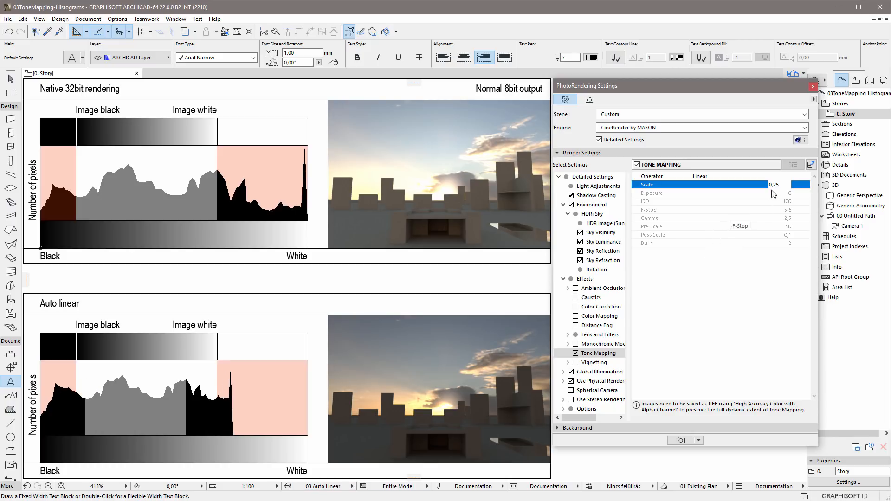
left_click(699, 176)
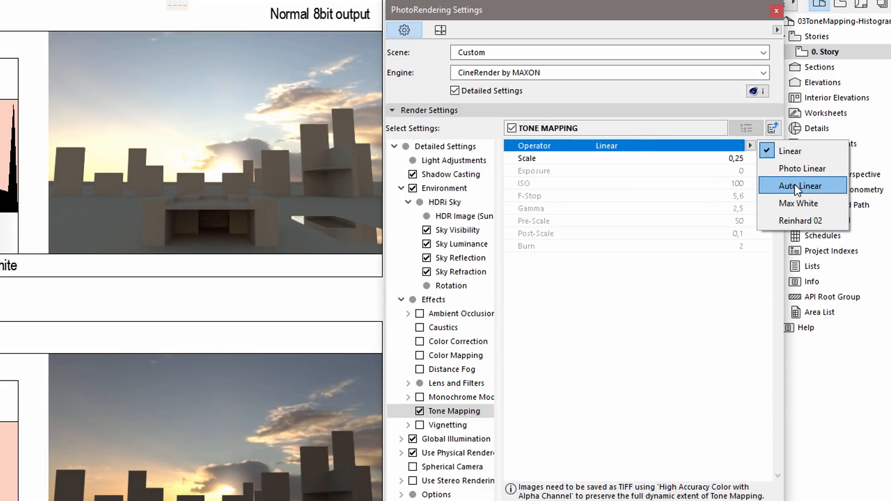
left_click(801, 185)
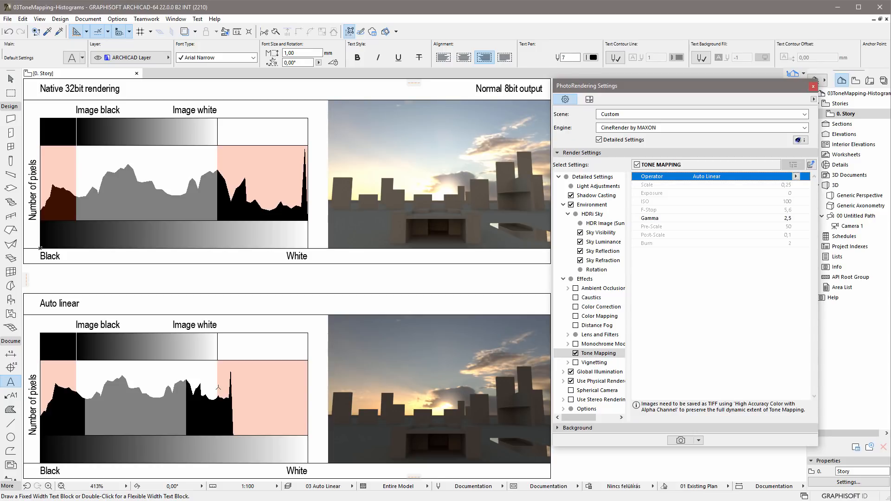
mouse_move(747, 194)
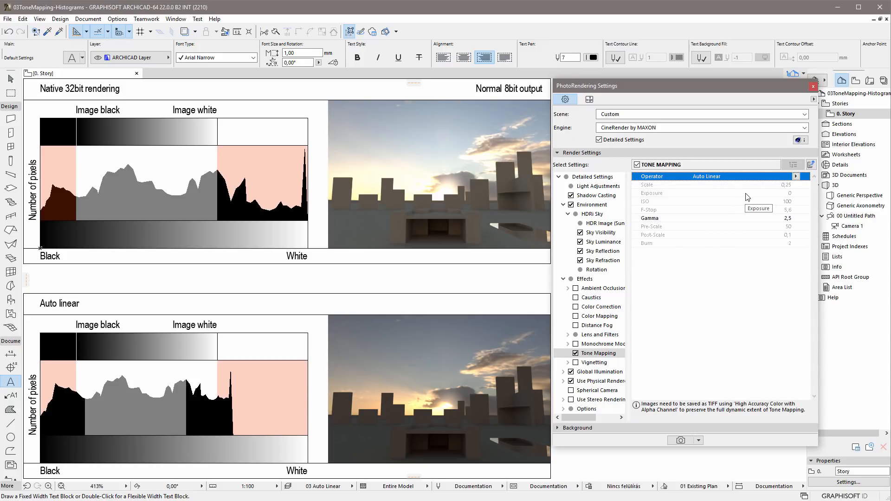
left_click(647, 217)
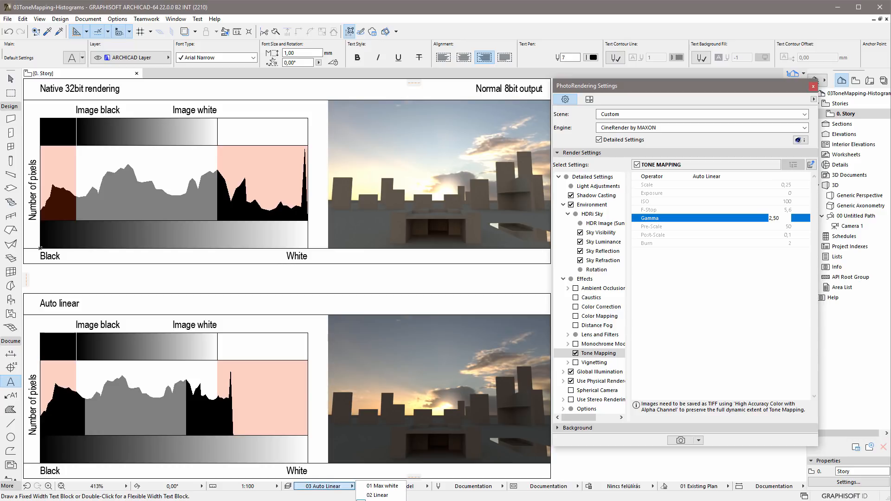
left_click(322, 485)
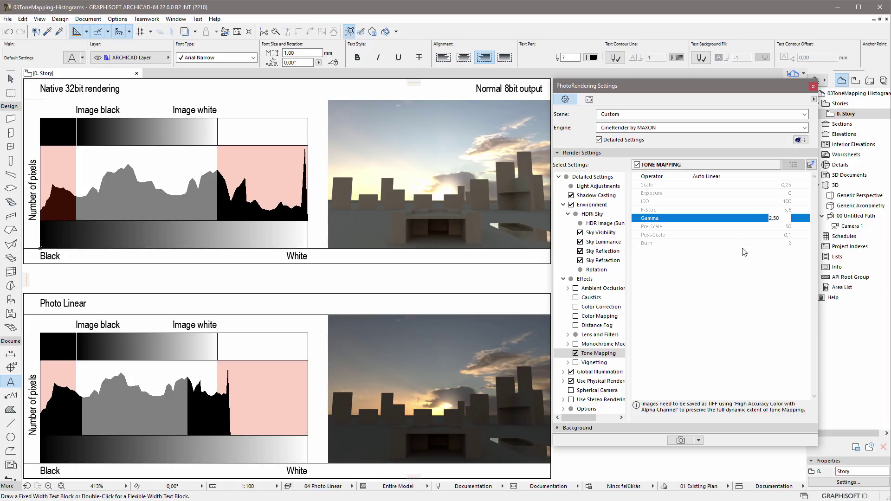
Choose Photo Linear as the operator, keeping Exposure 0, ISO 100, F-Stop 5,6, Gamma 2,5
left_click(705, 176)
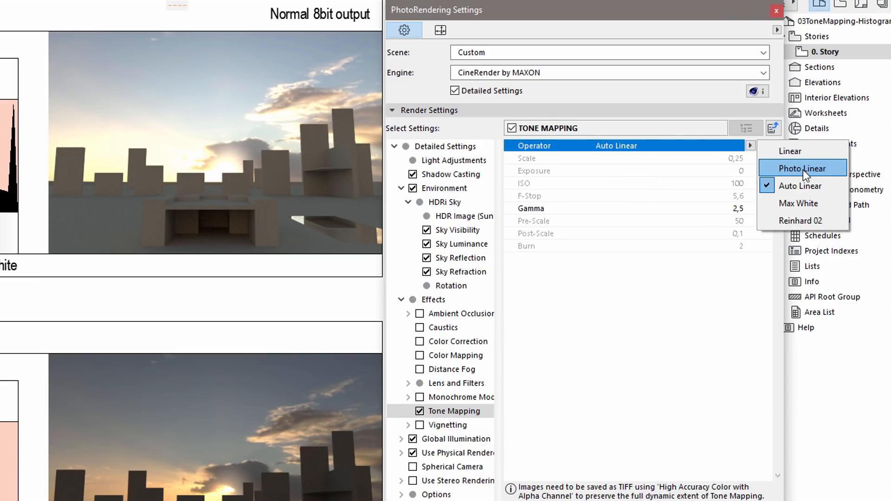
left_click(802, 168)
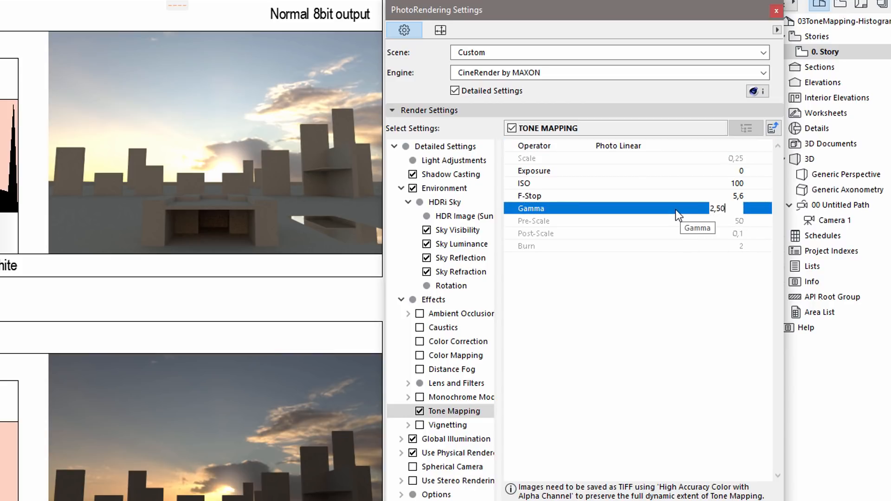
mouse_move(556, 173)
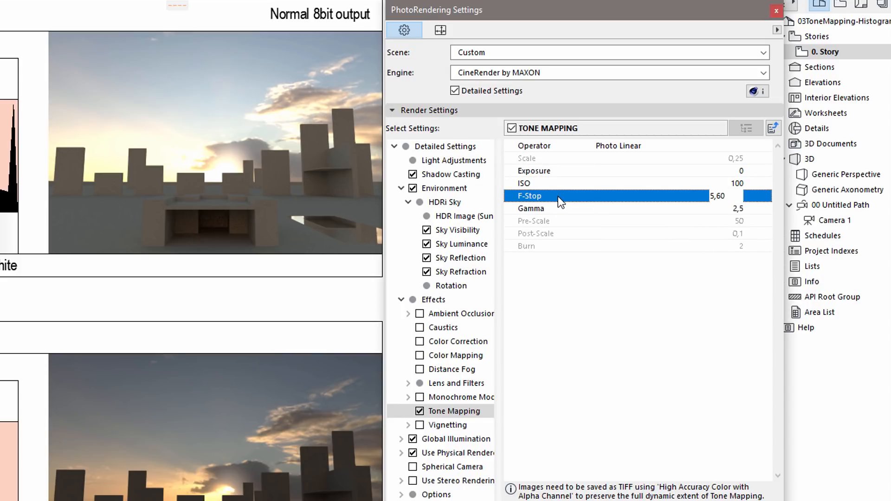
mouse_move(570, 298)
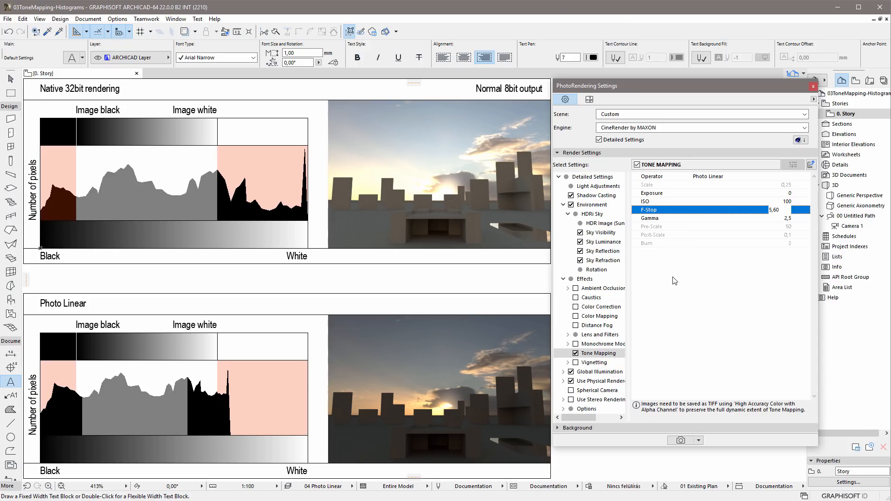
mouse_move(645, 285)
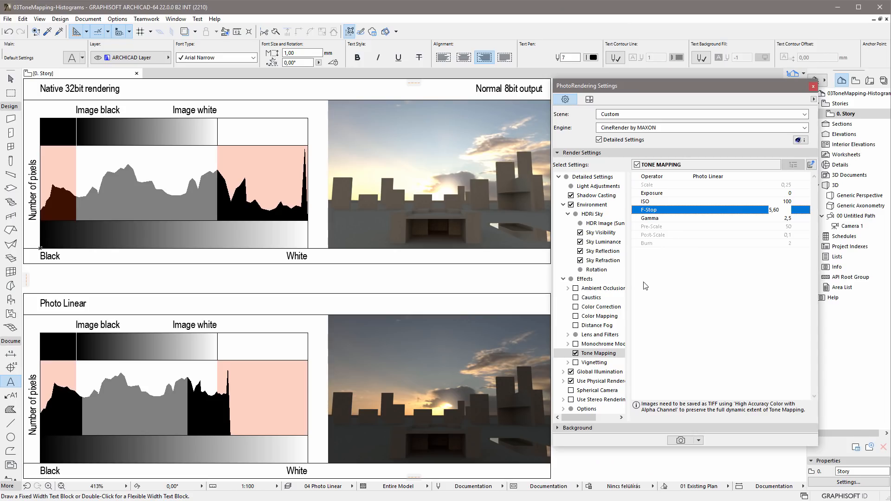
mouse_move(634, 278)
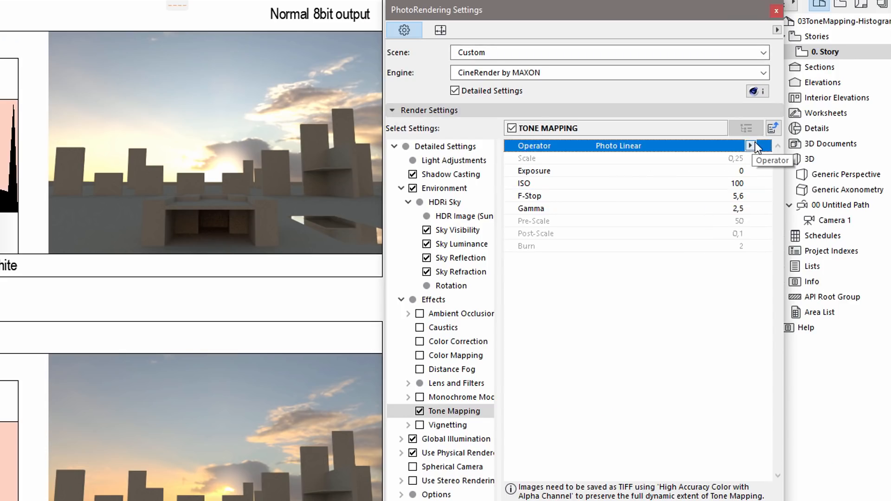
left_click(750, 146)
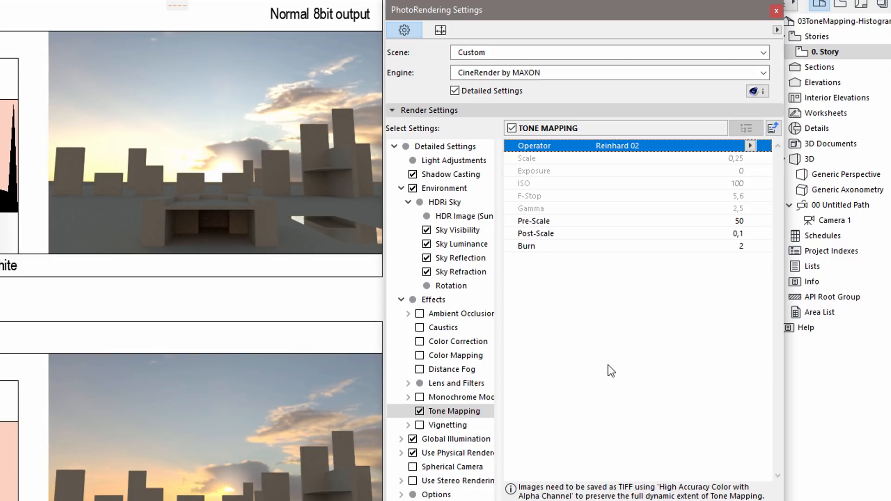
mouse_move(538, 222)
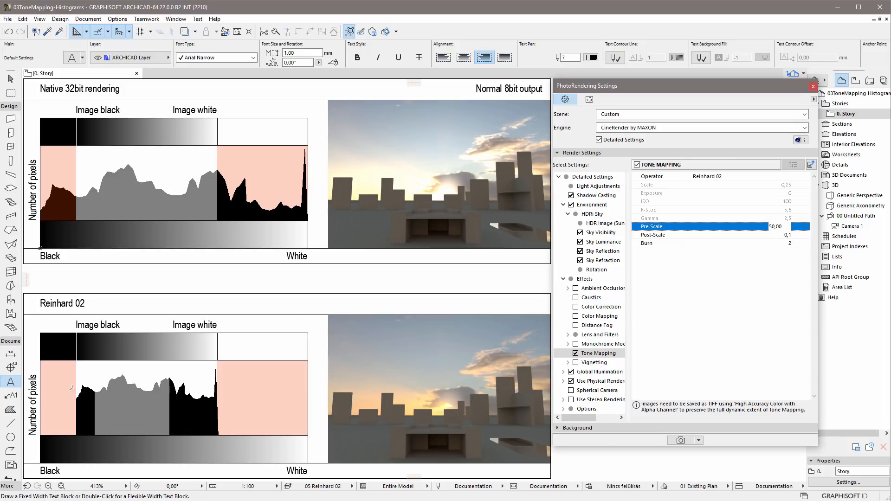
mouse_move(75, 434)
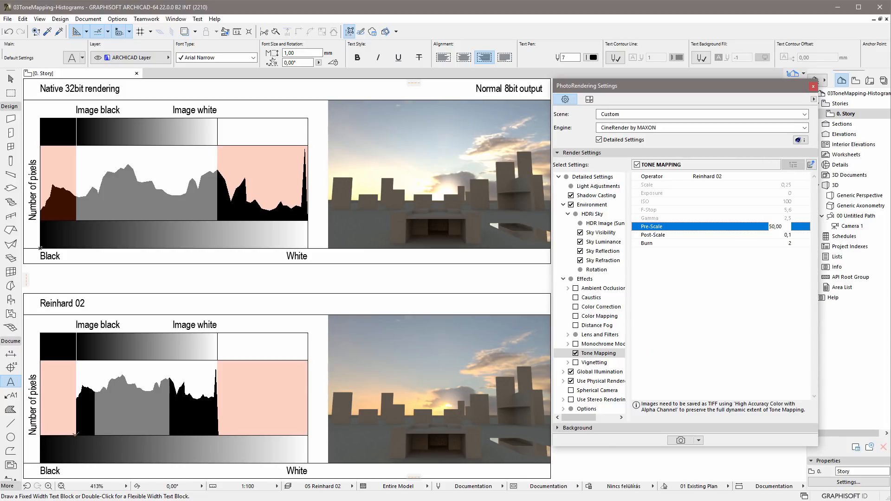
mouse_move(667, 237)
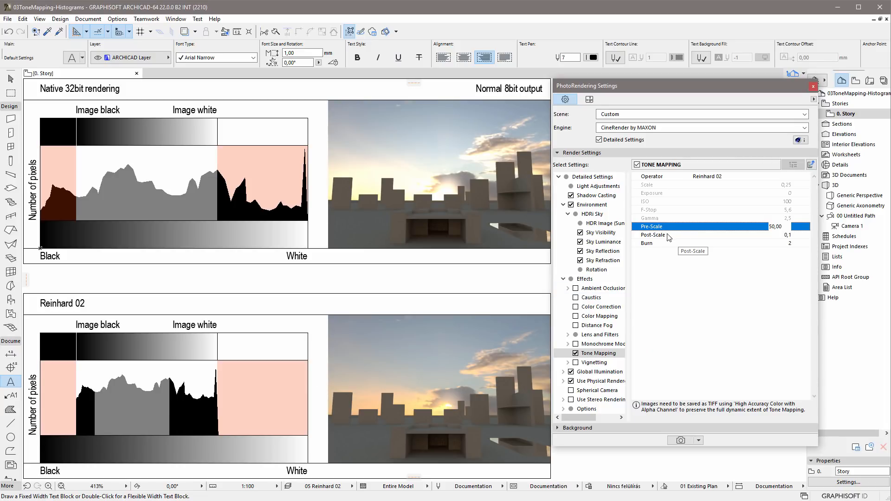
left_click(653, 235)
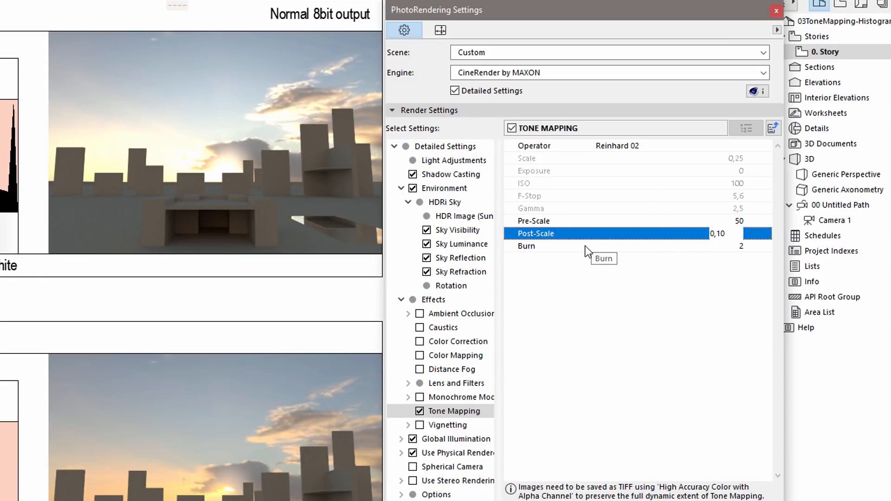
left_click(526, 246)
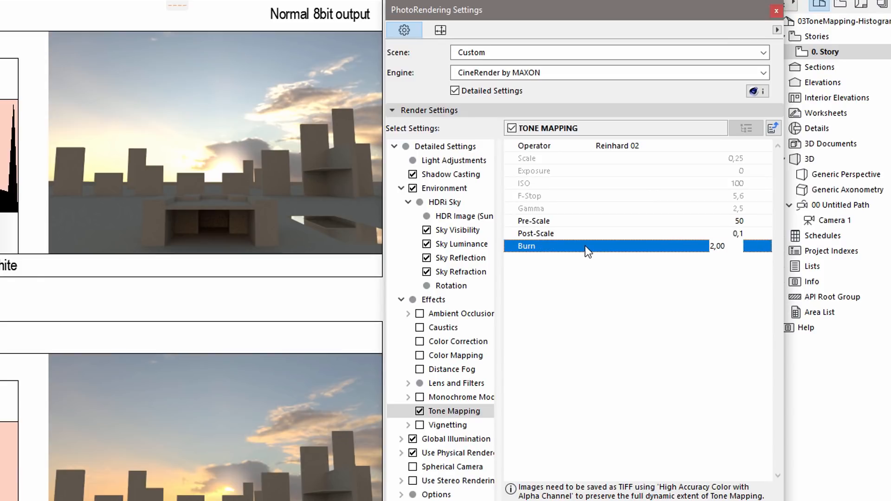
mouse_move(495, 377)
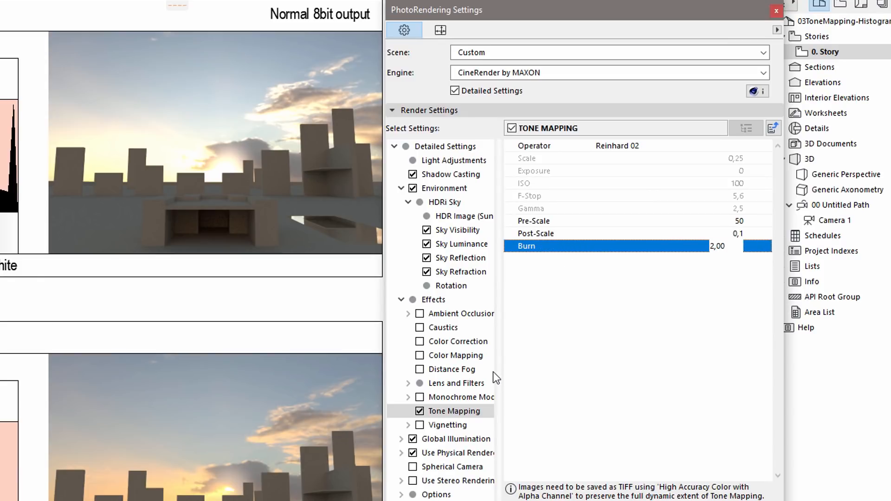
mouse_move(123, 403)
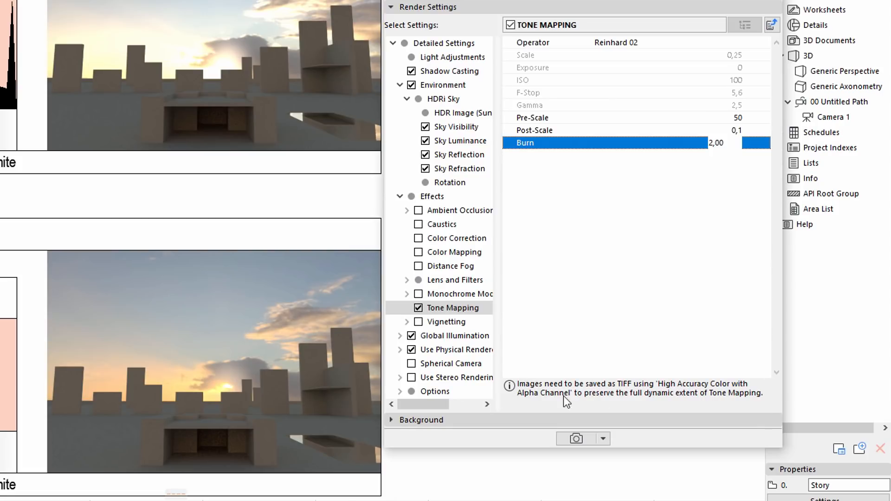
mouse_move(522, 403)
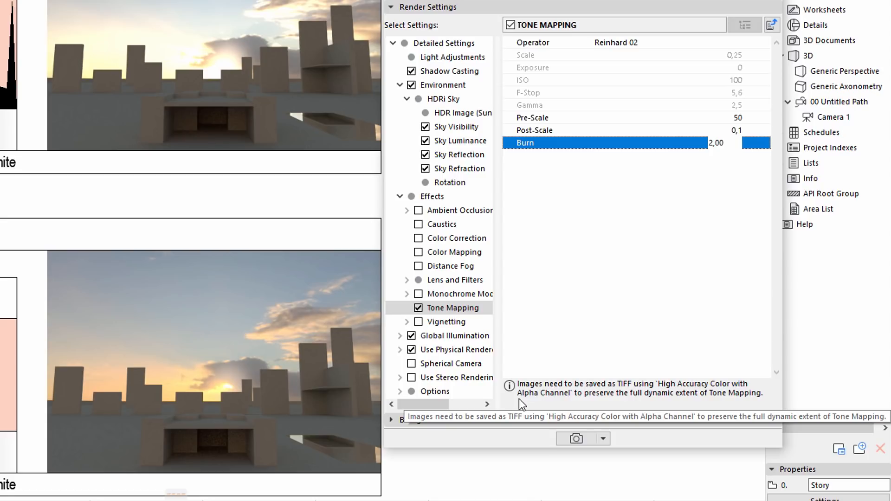
mouse_move(522, 404)
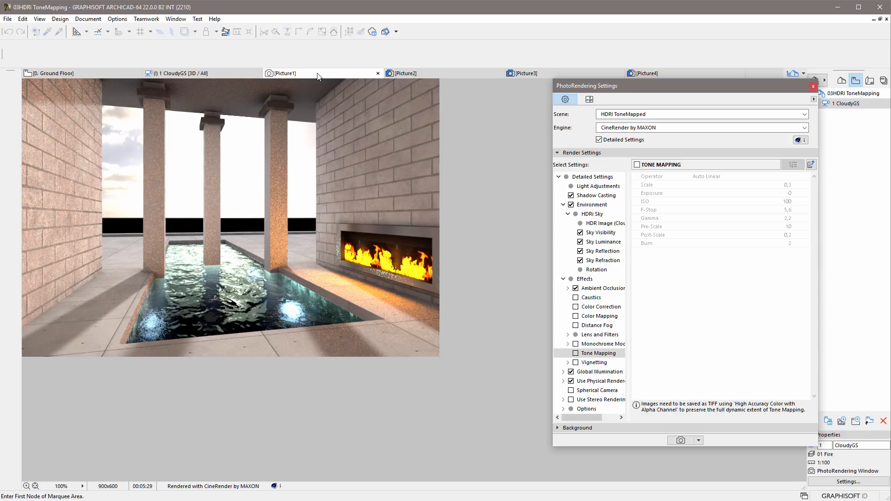
mouse_move(295, 158)
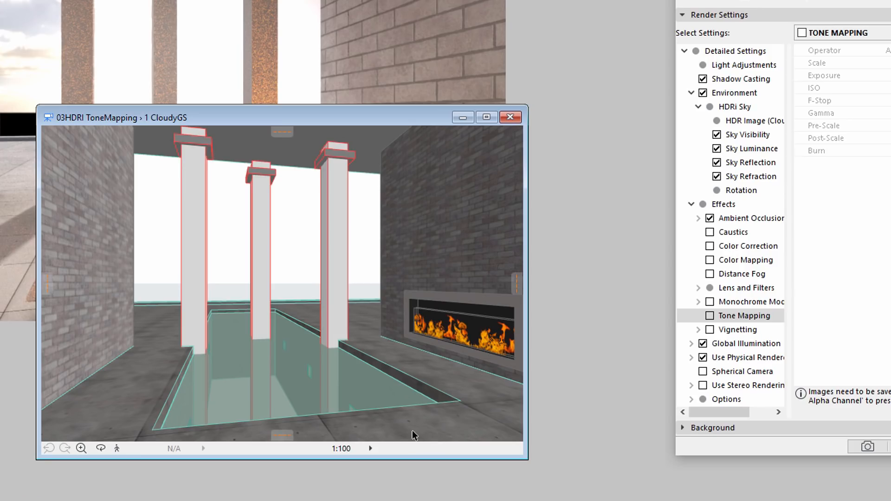
Switch the pool 3D view's layer combination to 03 LEDs
left_click(425, 448)
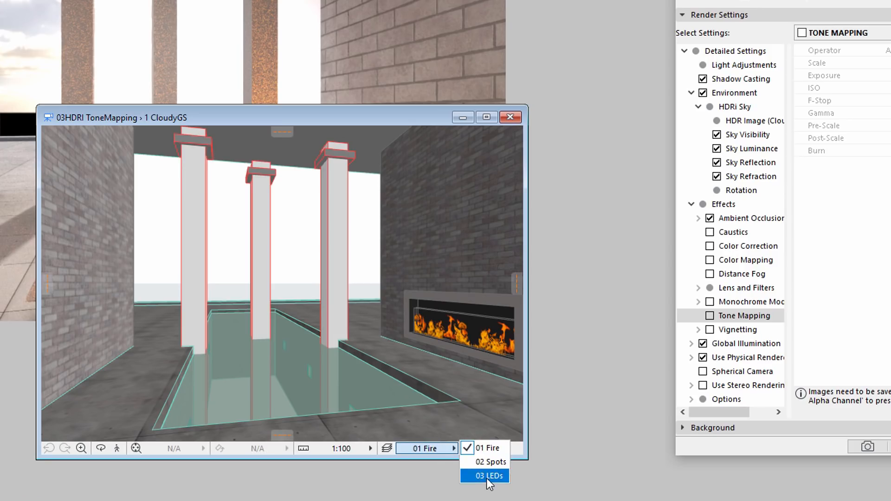
left_click(491, 475)
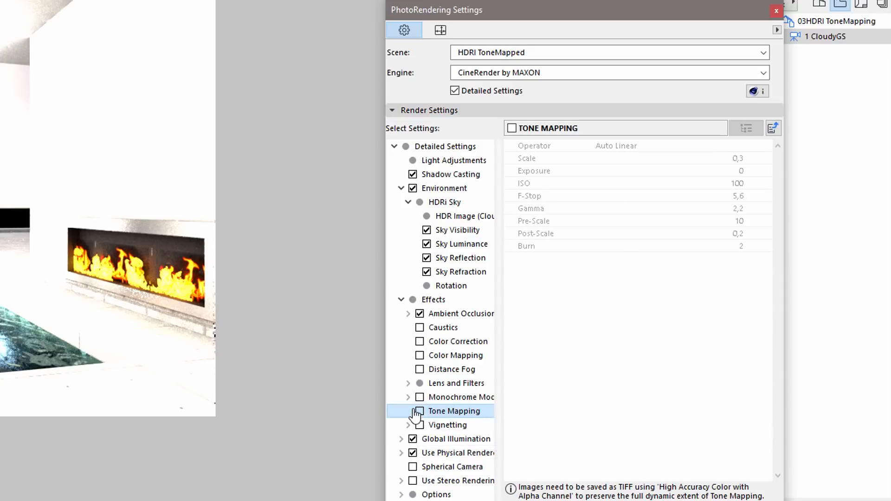
Enable Tone Mapping with Auto Linear and compare the Picture1 daylight and LED renderings
left_click(419, 411)
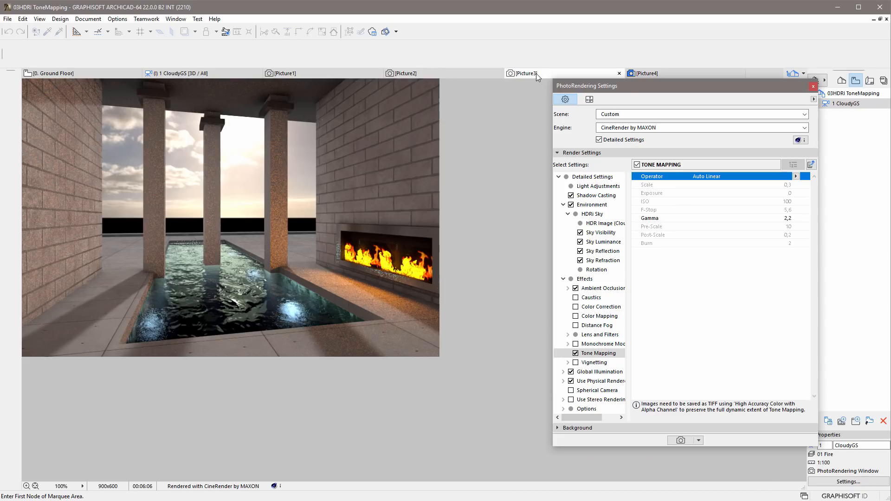
mouse_move(549, 78)
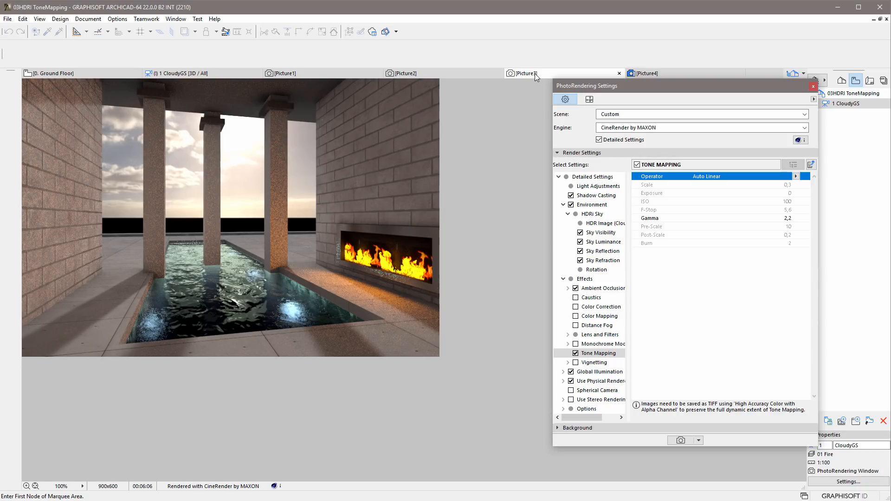
left_click(282, 72)
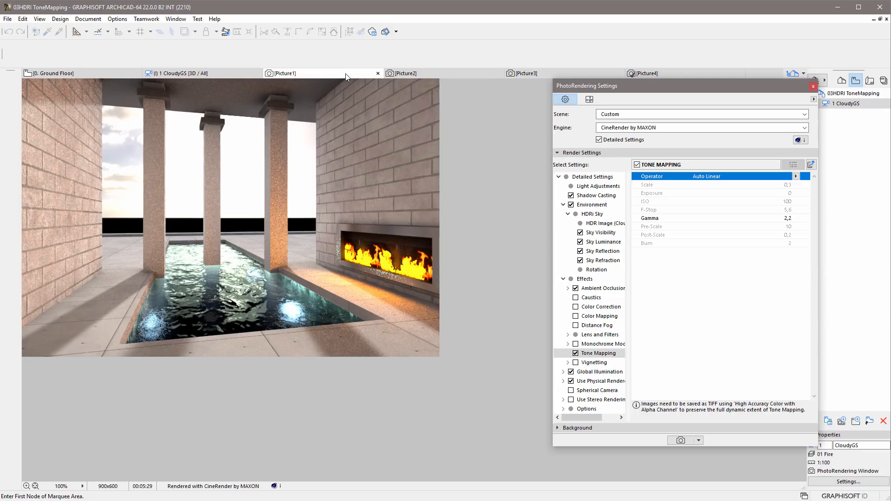
mouse_move(485, 78)
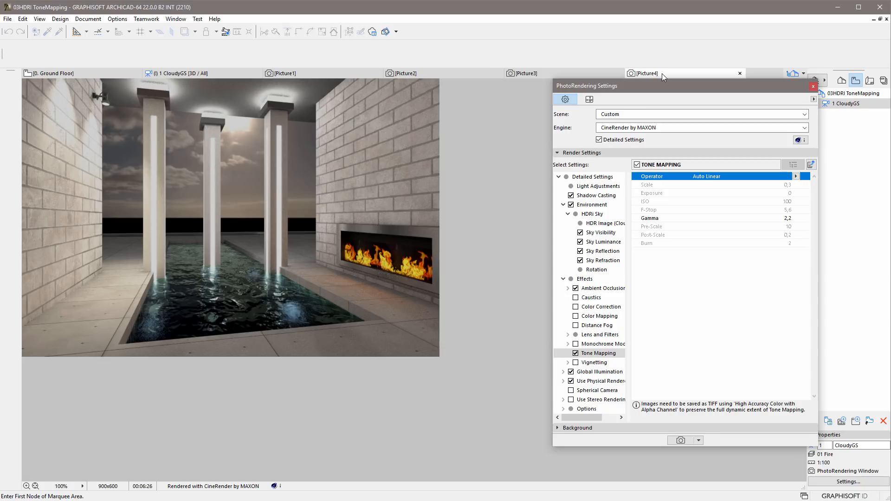
mouse_move(656, 77)
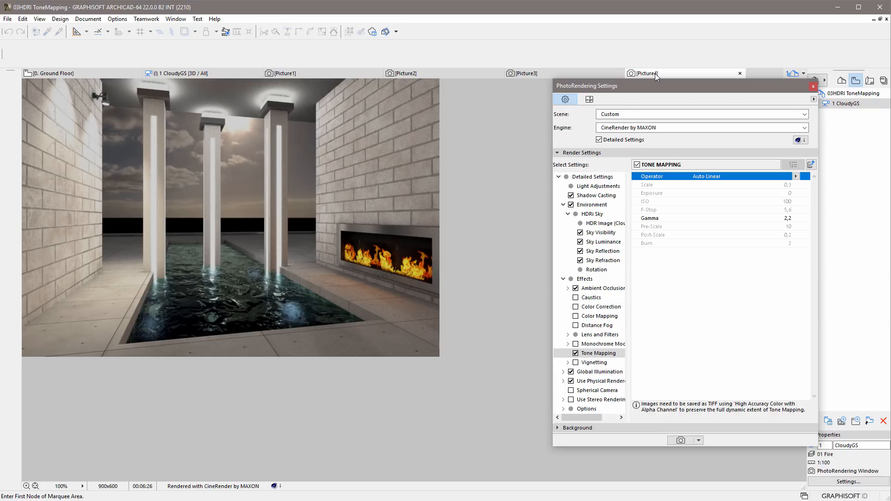
mouse_move(407, 282)
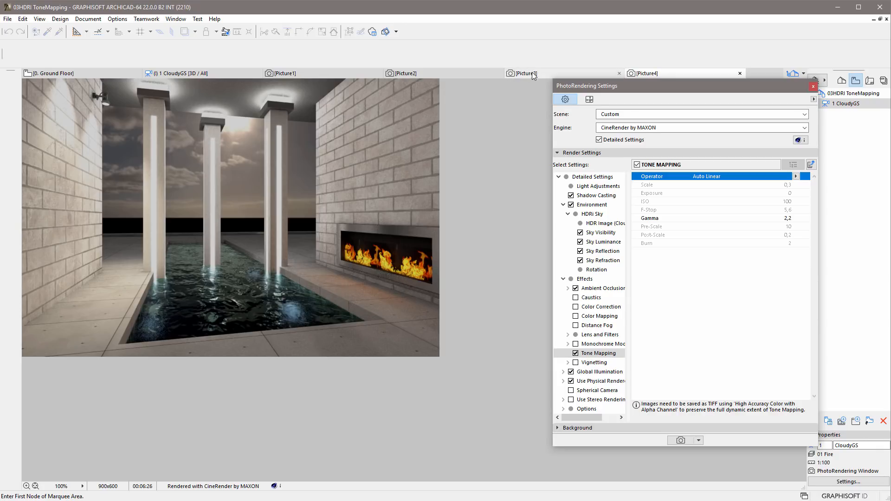
left_click(181, 72)
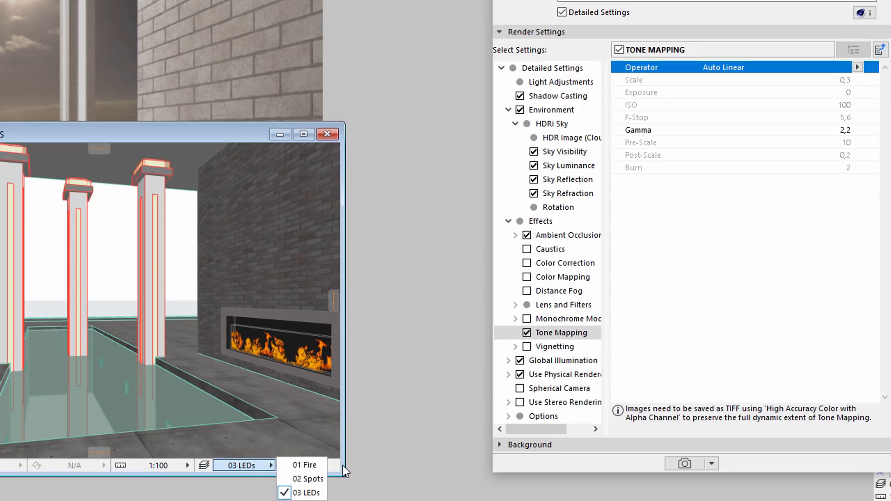
Return the 3D view to 01 Fire and set the HDR sky image to uffizi-large 0fok.hdr
left_click(305, 464)
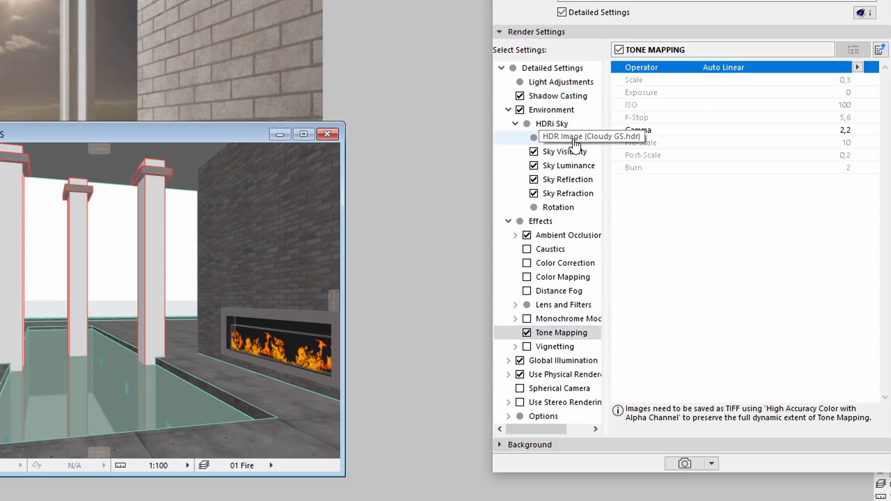
left_click(573, 138)
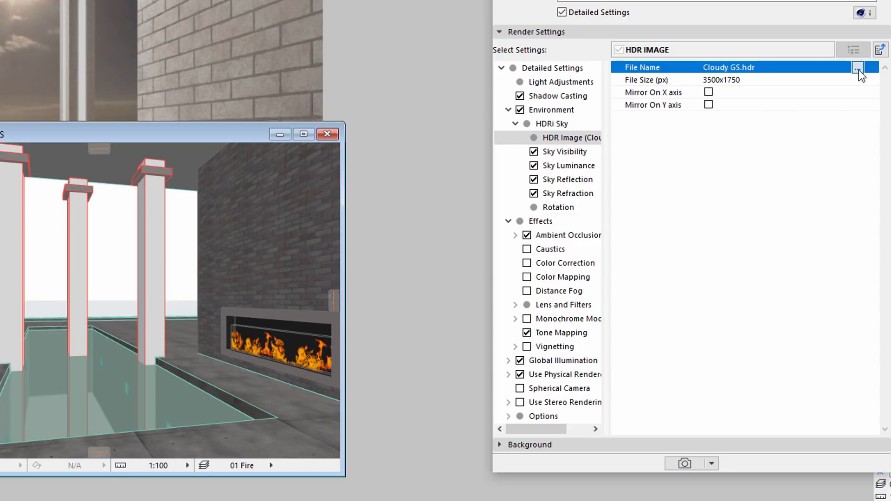
left_click(857, 67)
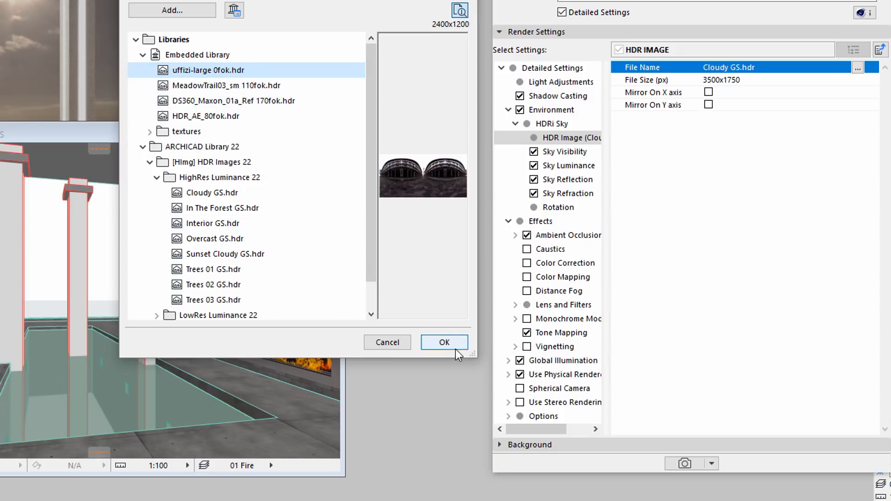
left_click(443, 342)
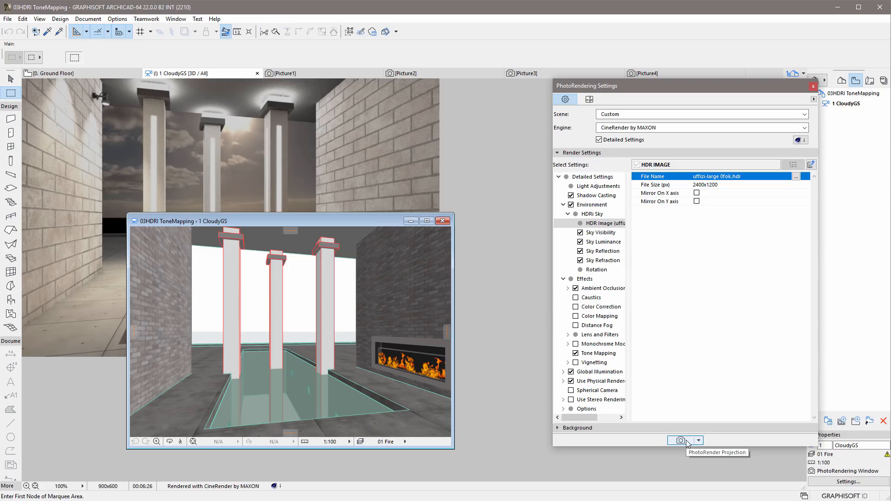
Render the pool scene as Picture5 with the Uffizi courtyard behind the columns
left_click(680, 440)
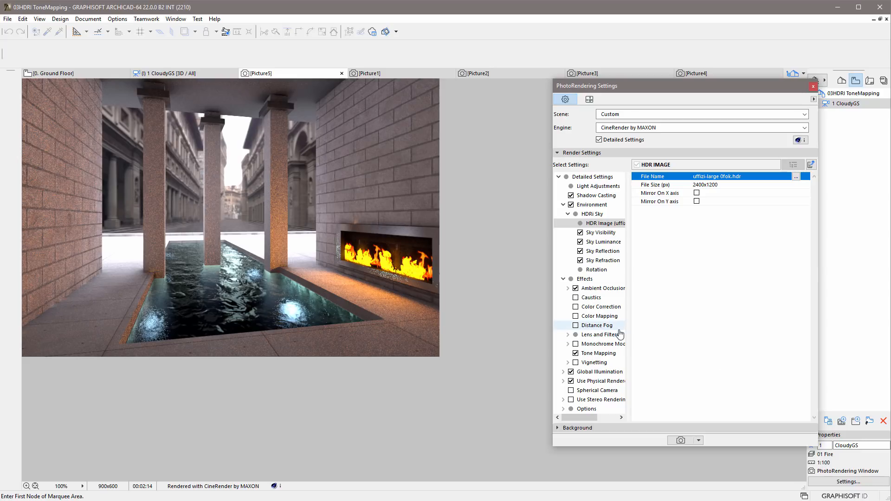
mouse_move(633, 333)
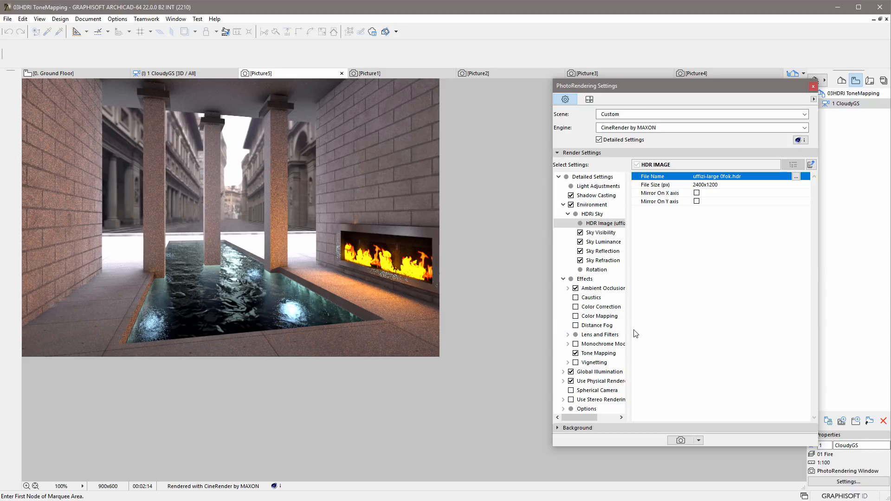